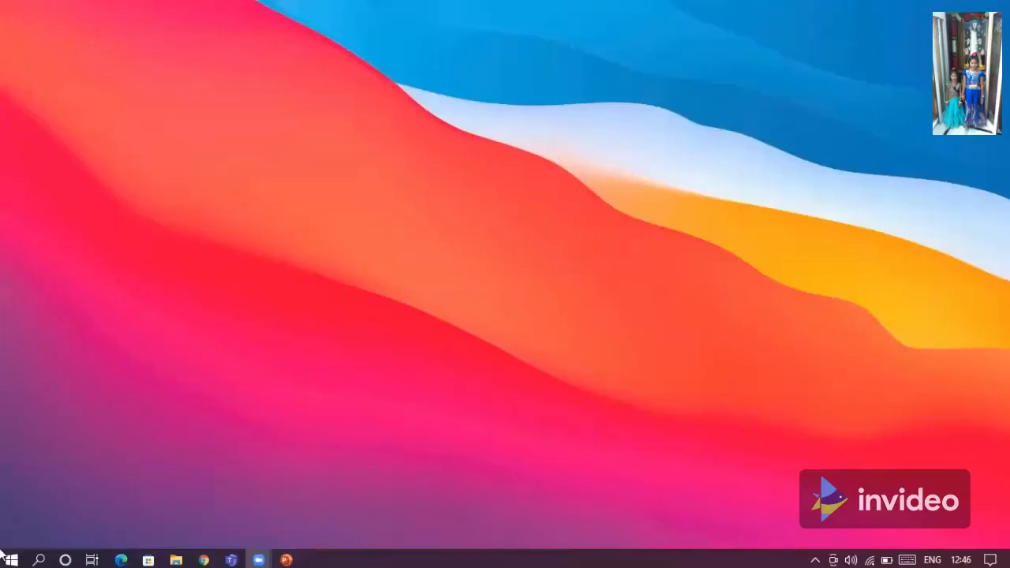
Launch PowerPoint from the Start menu's Office 365 group
click(8, 558)
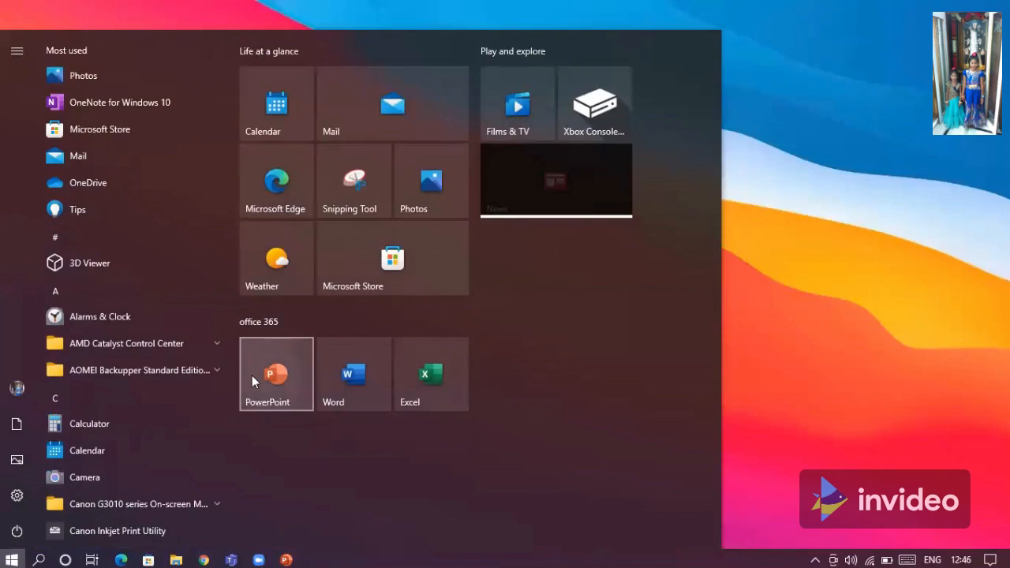
click(276, 373)
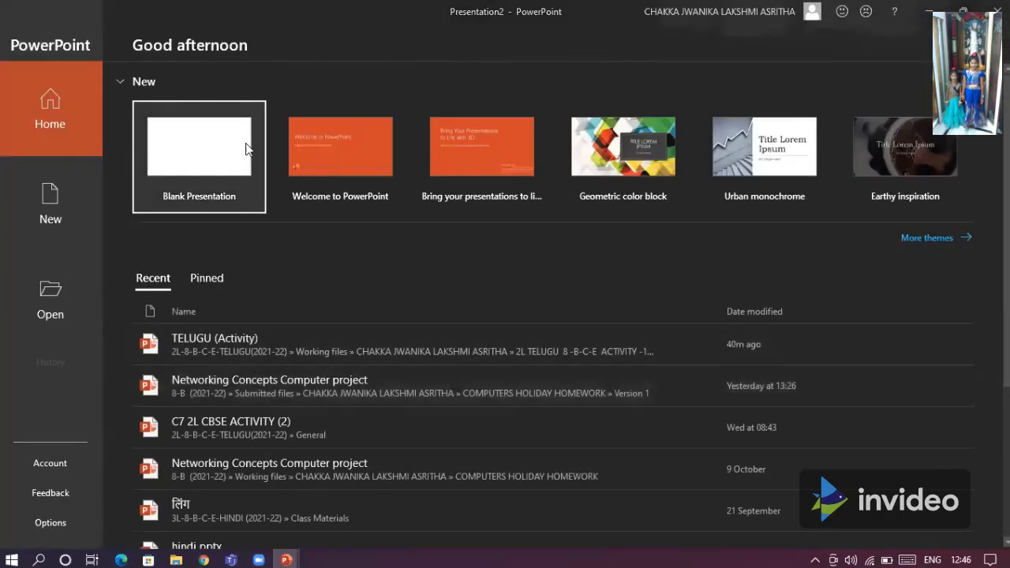
mouse_move(620, 486)
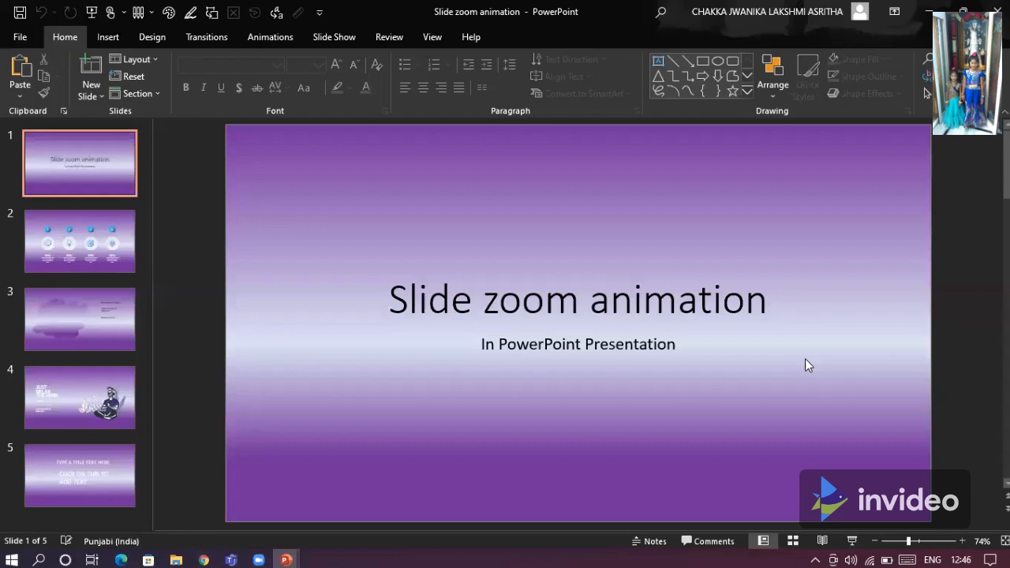
mouse_move(322, 237)
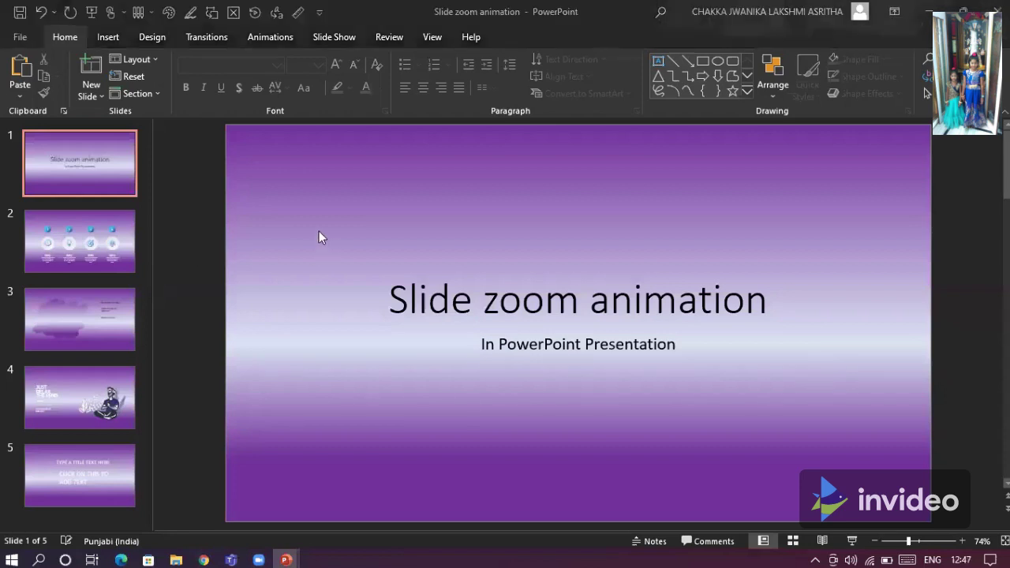
mouse_move(631, 551)
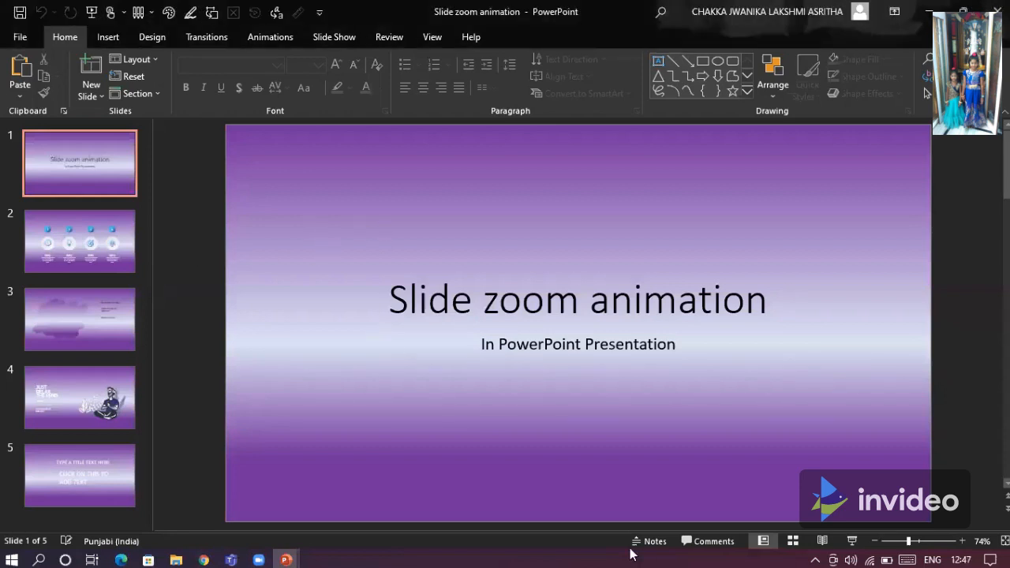
mouse_move(389, 143)
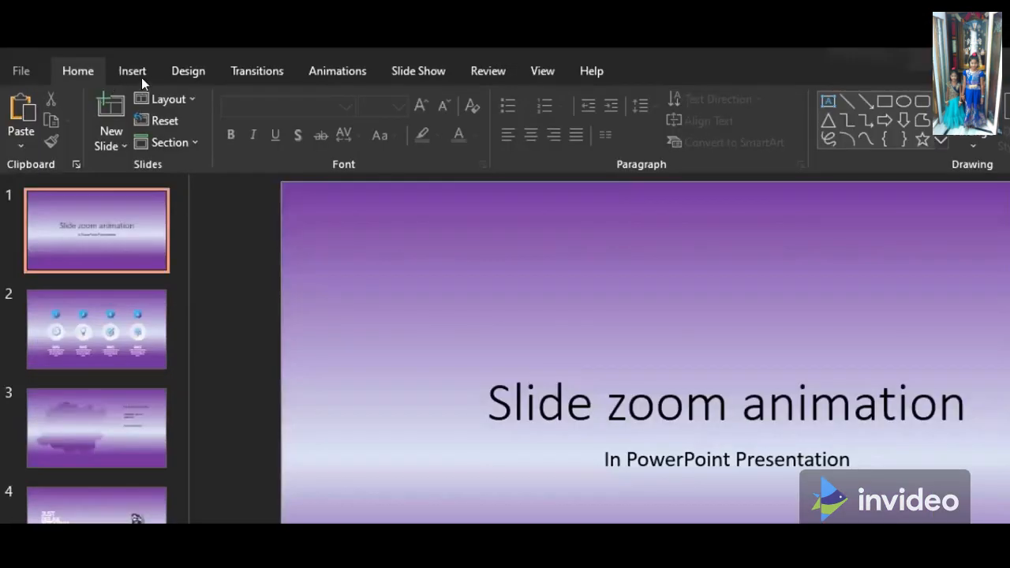
Show the Insert ribbon on the Slide zoom animation presentation's title slide
click(132, 70)
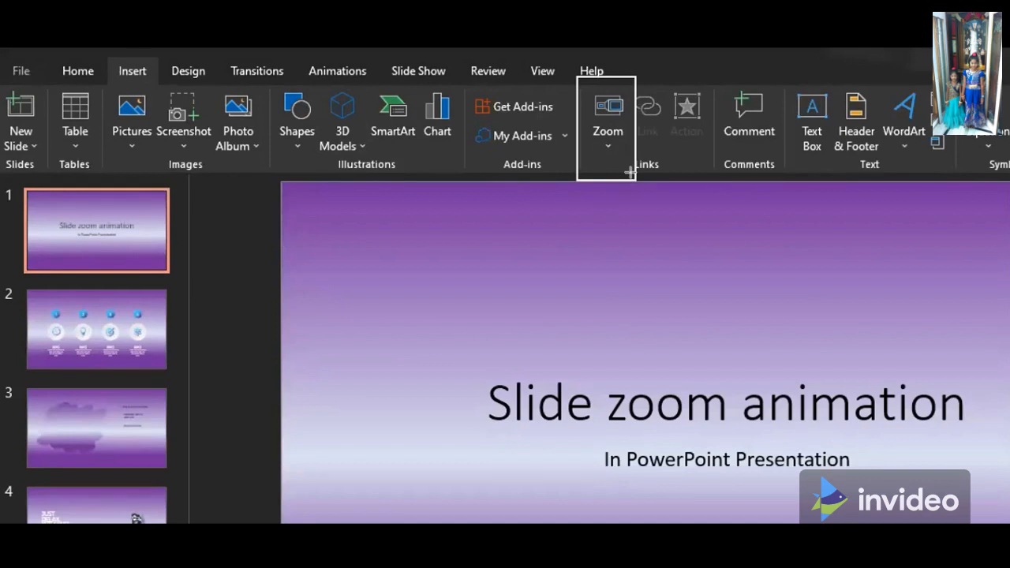
Insert a Slide Zoom of slides 2 and 3 on the title slide
click(607, 118)
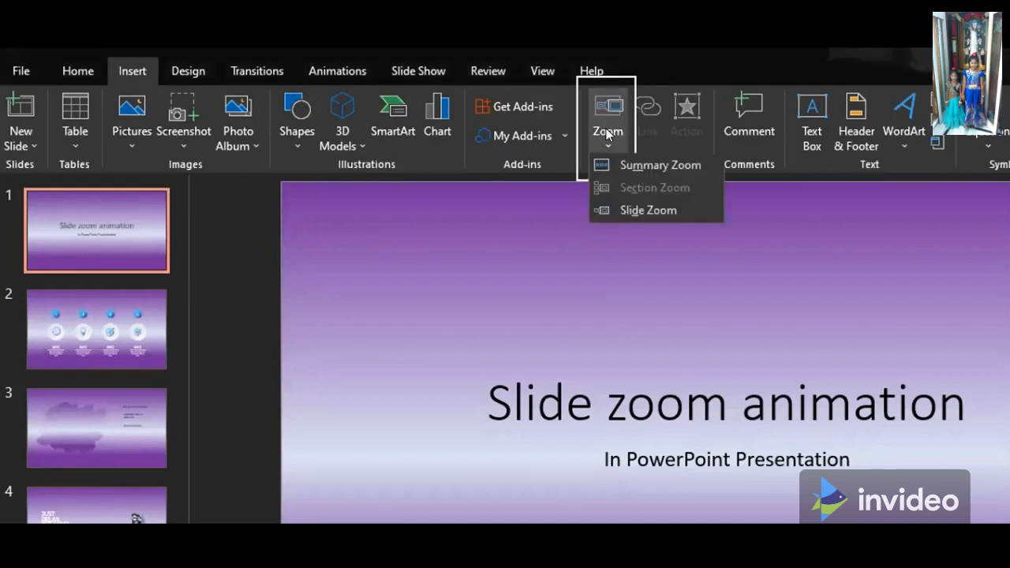
mouse_move(683, 221)
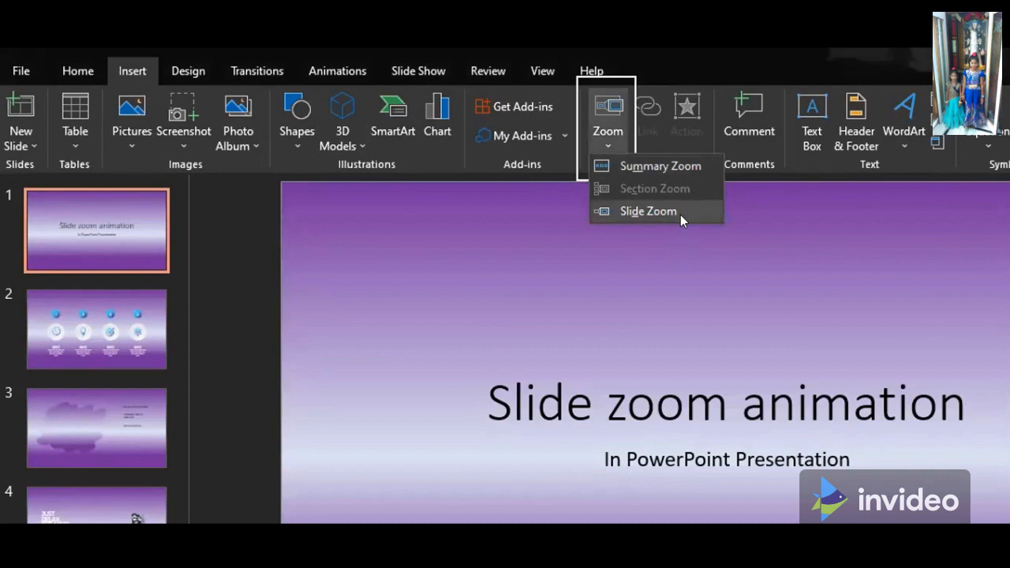
mouse_move(649, 210)
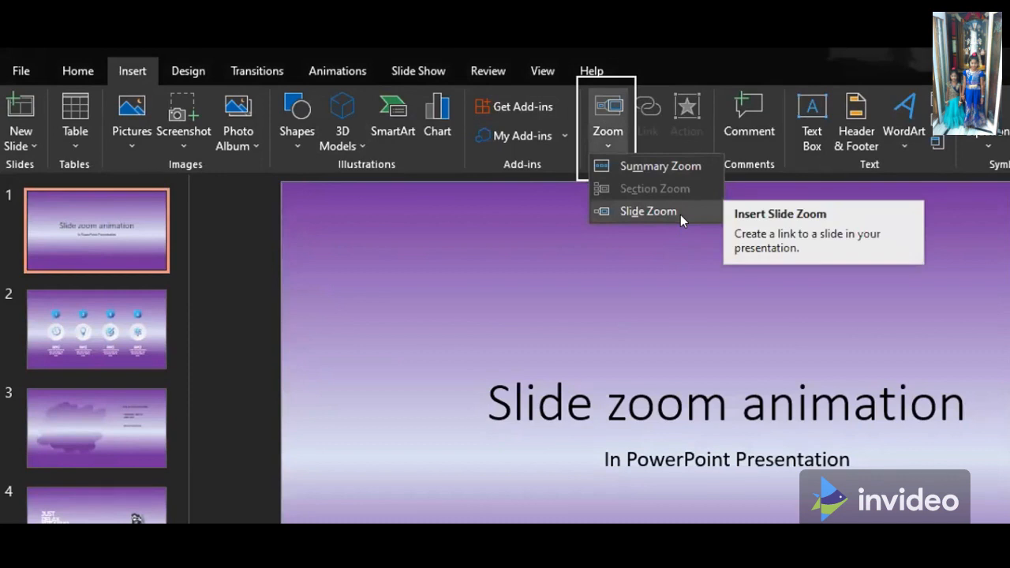
click(649, 211)
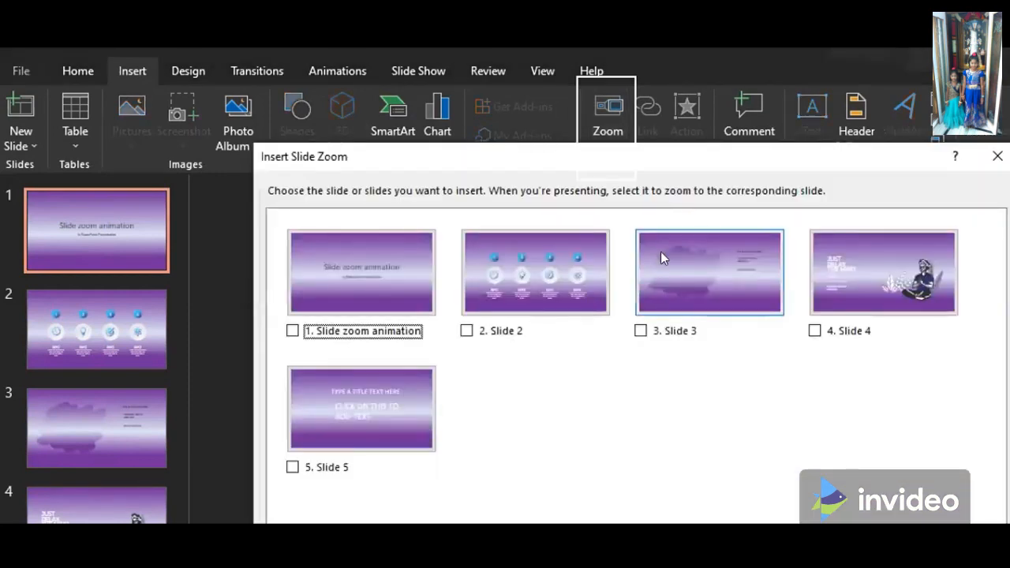
click(466, 331)
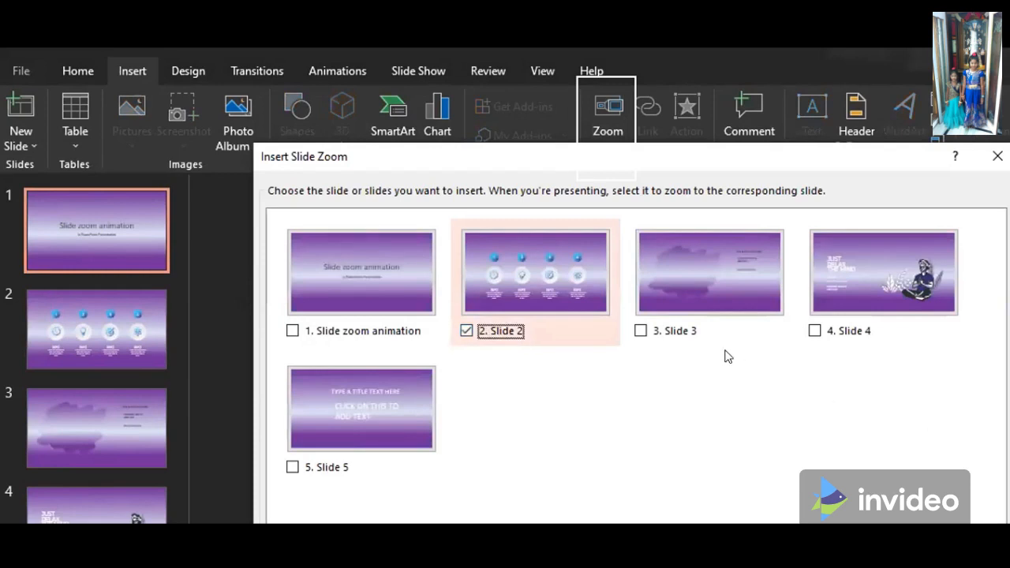
mouse_move(669, 336)
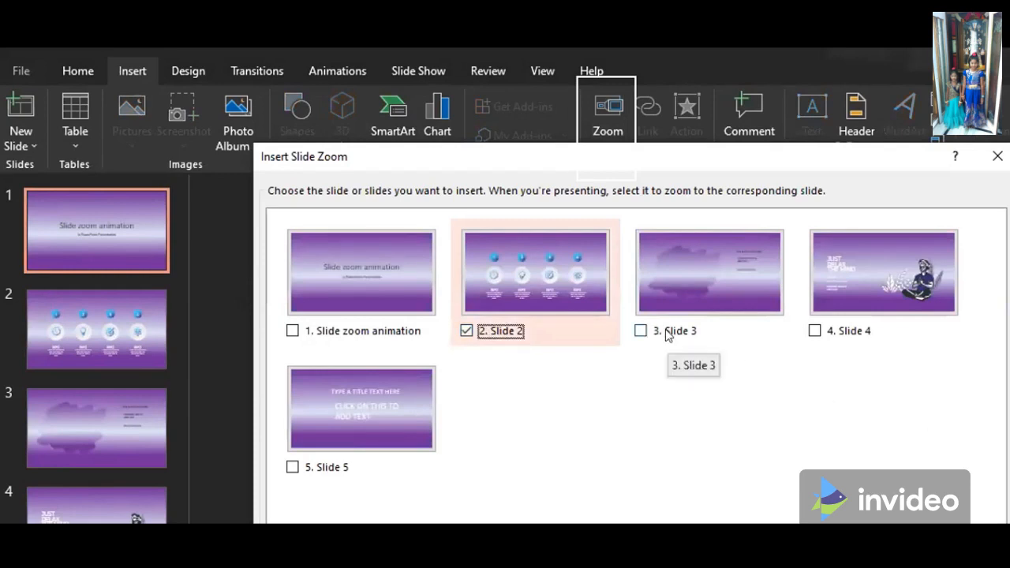
click(640, 331)
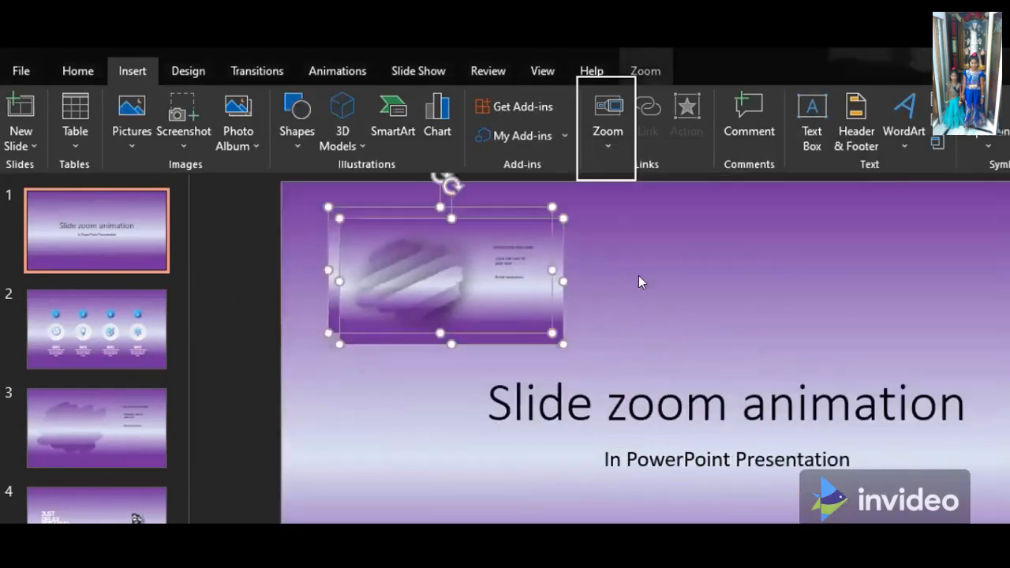
Move the slide 3 zoom thumbnail to the top right of the title slide
drag(446, 271, 750, 282)
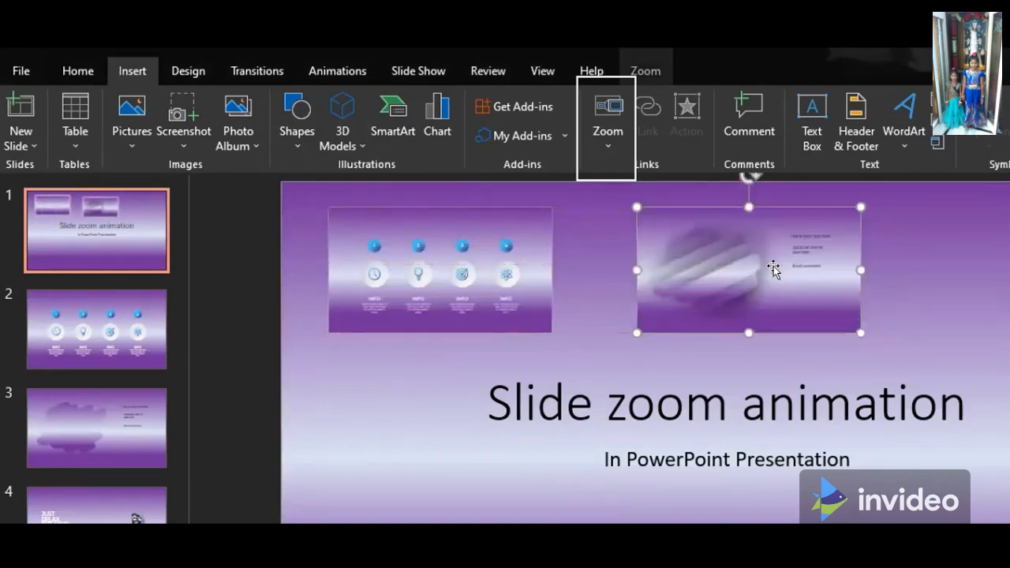
click(607, 119)
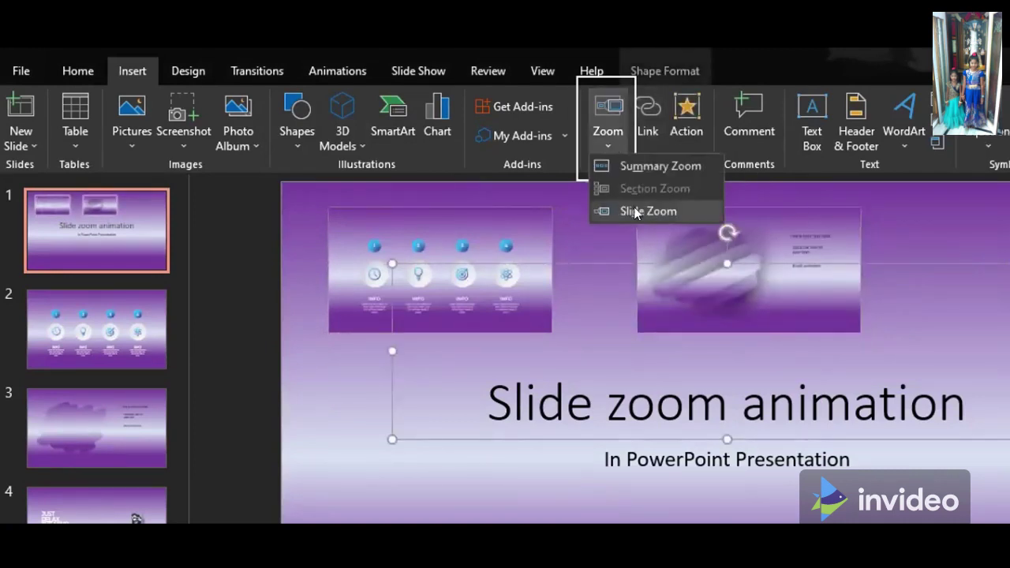
click(648, 211)
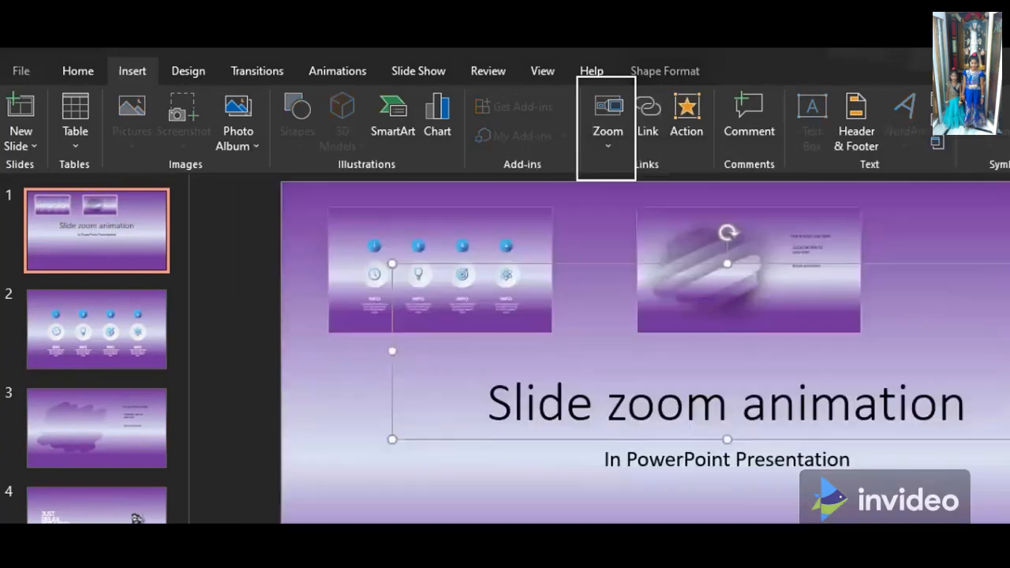
click(607, 119)
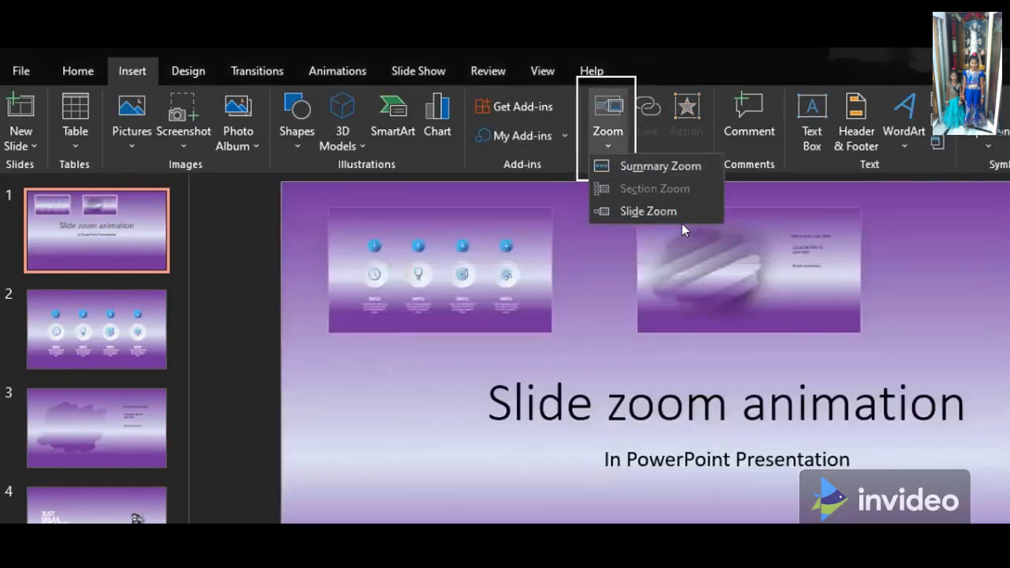
Add slide zooms for slides 4 and 5 to the title slide
click(648, 210)
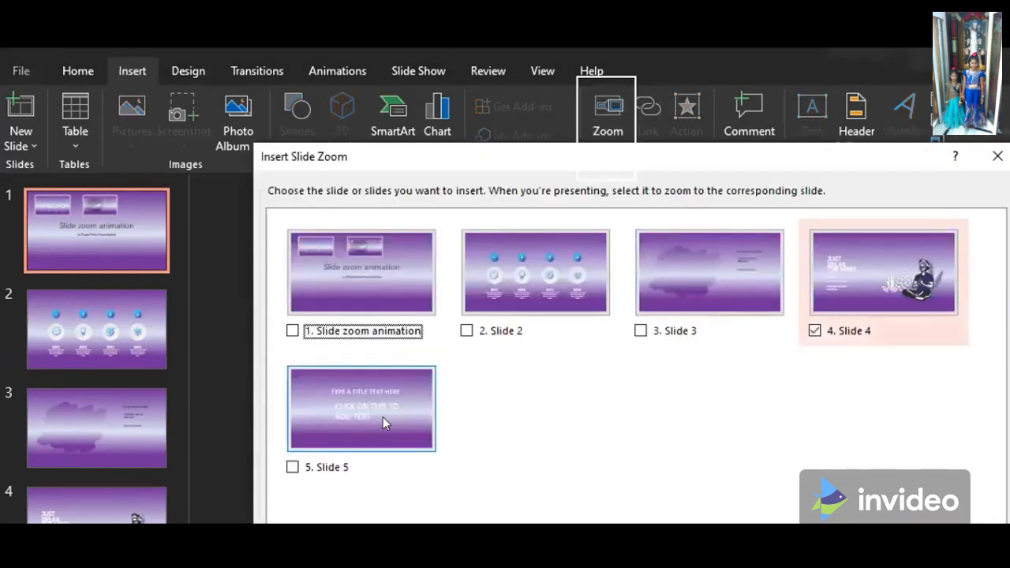
click(292, 467)
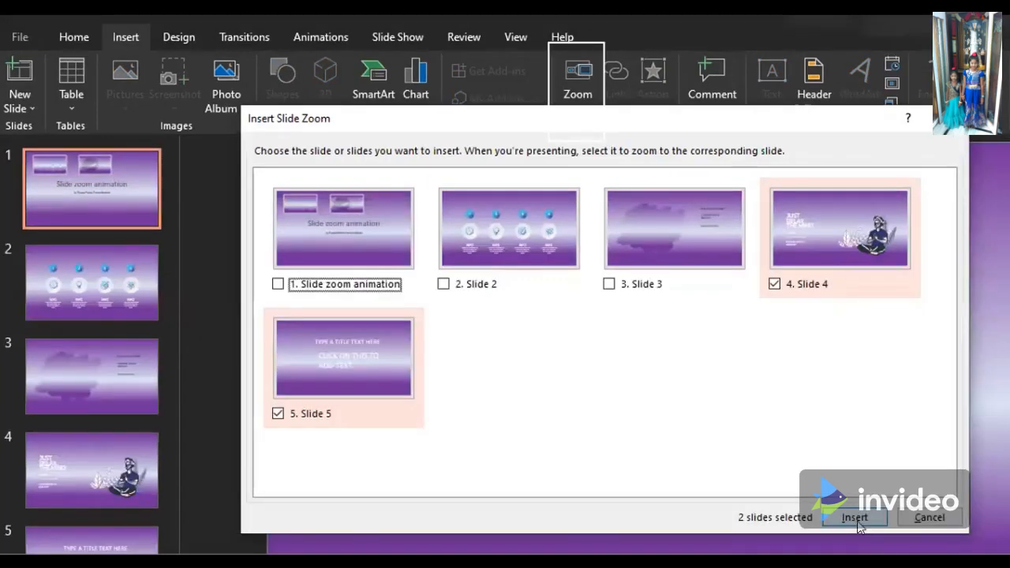
click(858, 518)
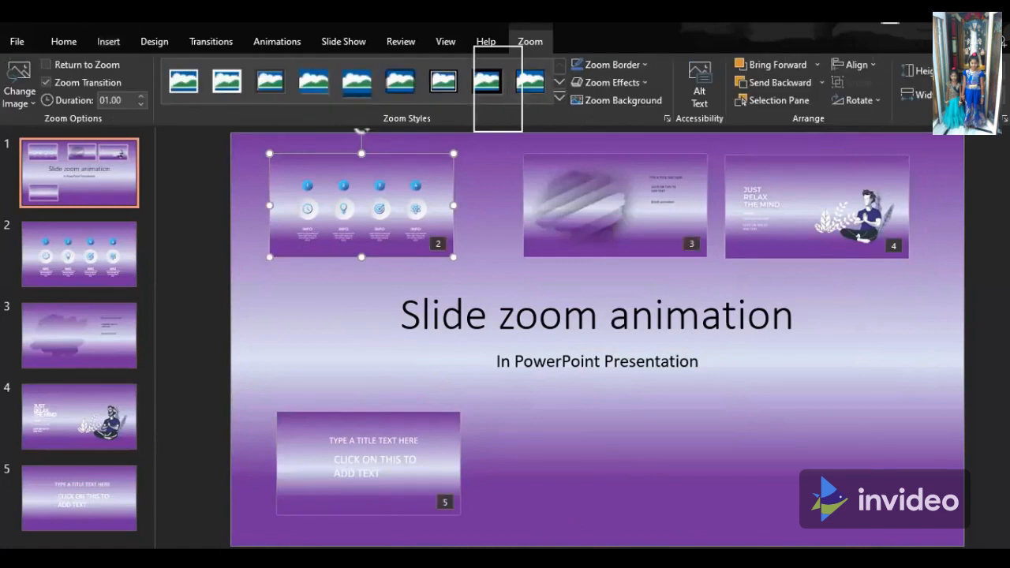
mouse_move(655, 95)
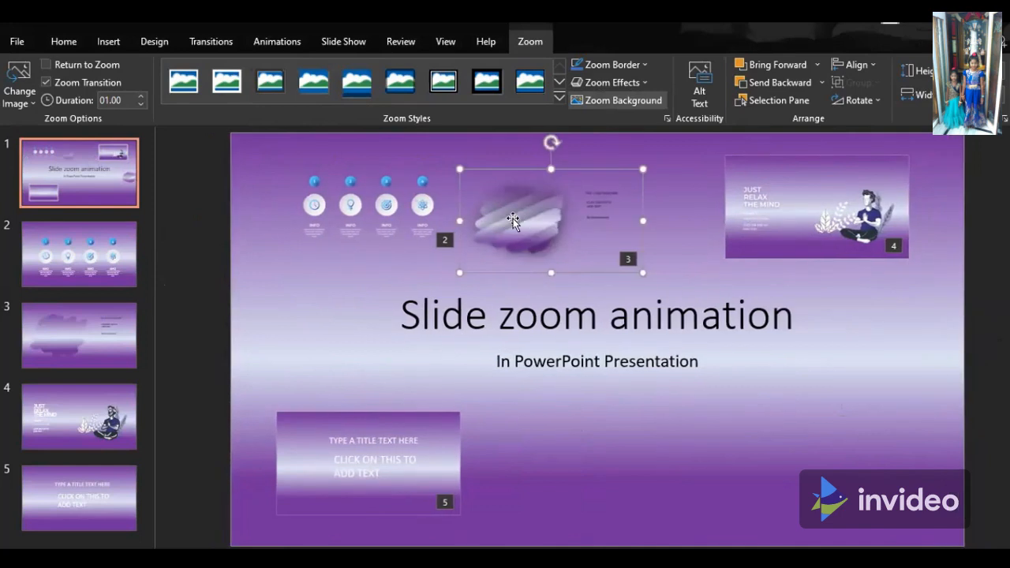
Shift the slide 3 zoom slightly right and enable Return to Zoom
drag(513, 221, 584, 219)
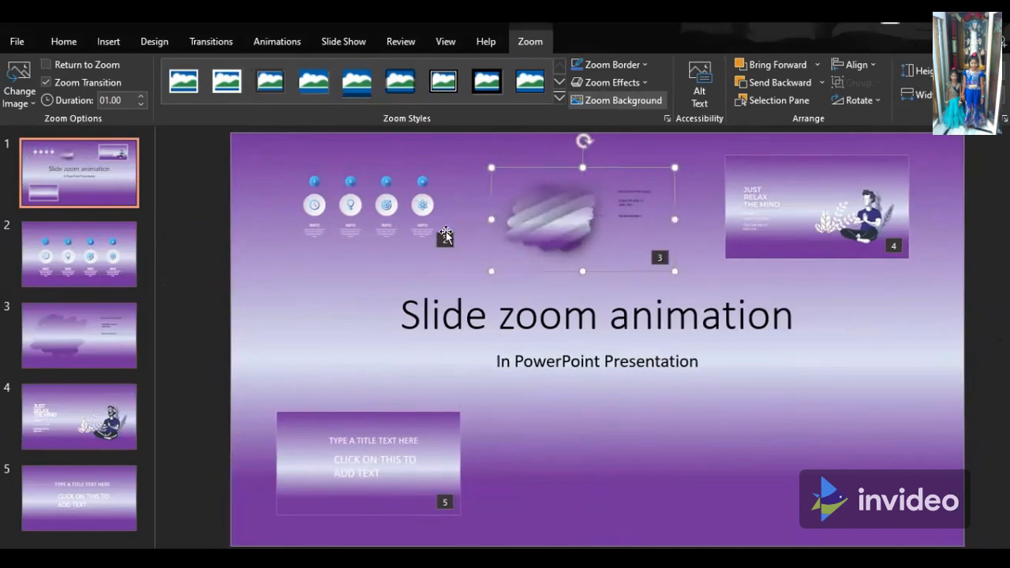
click(48, 64)
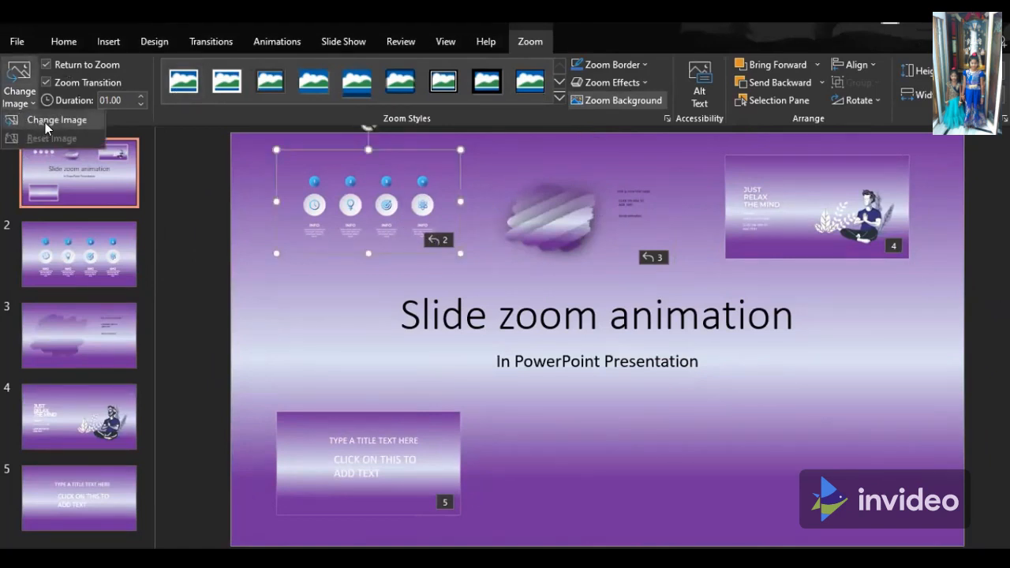
Start replacing the slide 2 zoom's thumbnail with a stock image
click(53, 119)
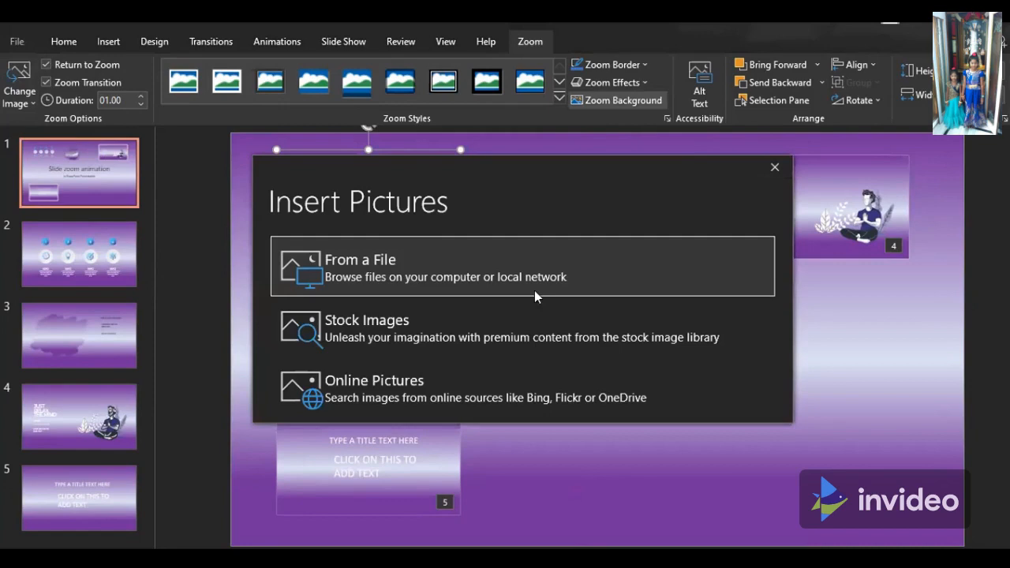
click(367, 328)
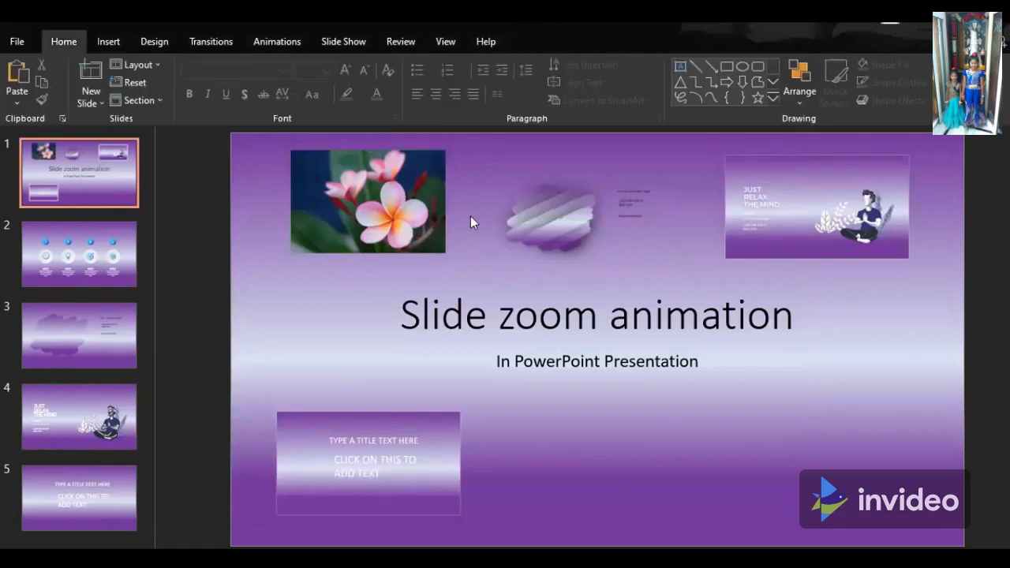
Select the middle slide zoom and start changing its image
click(576, 217)
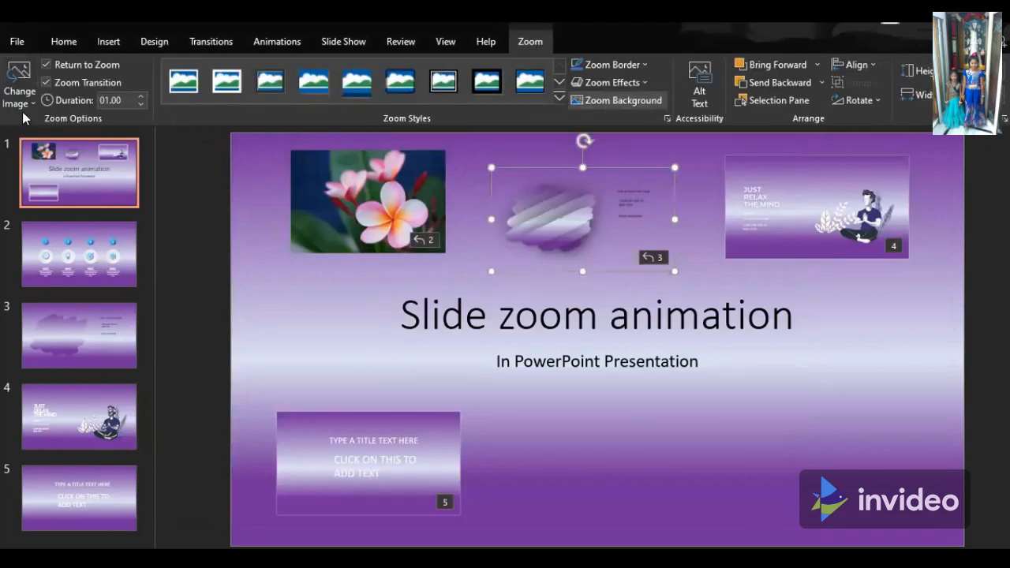
click(17, 75)
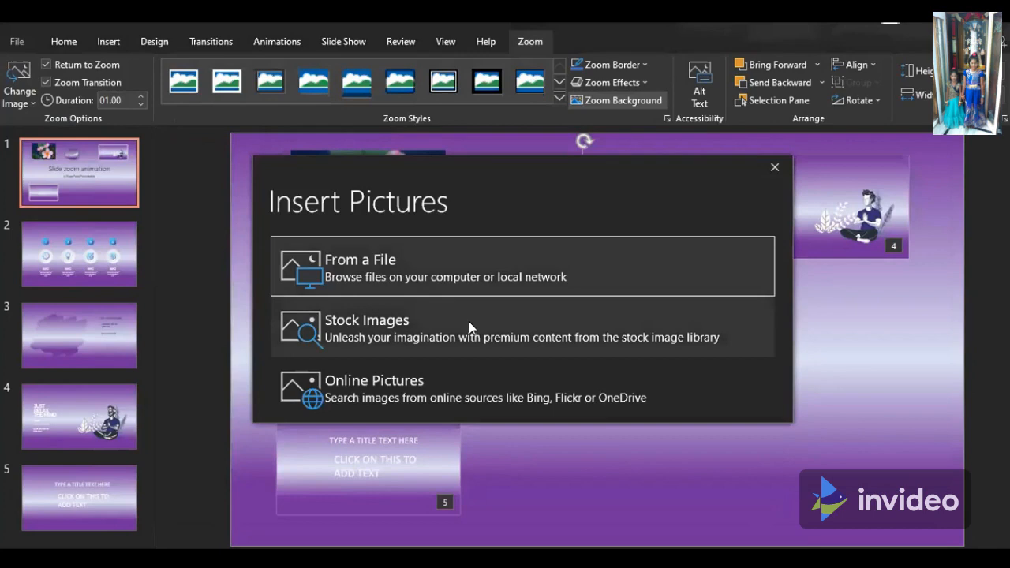
Insert the black checkmark stock icon as the middle zoom's image
click(366, 328)
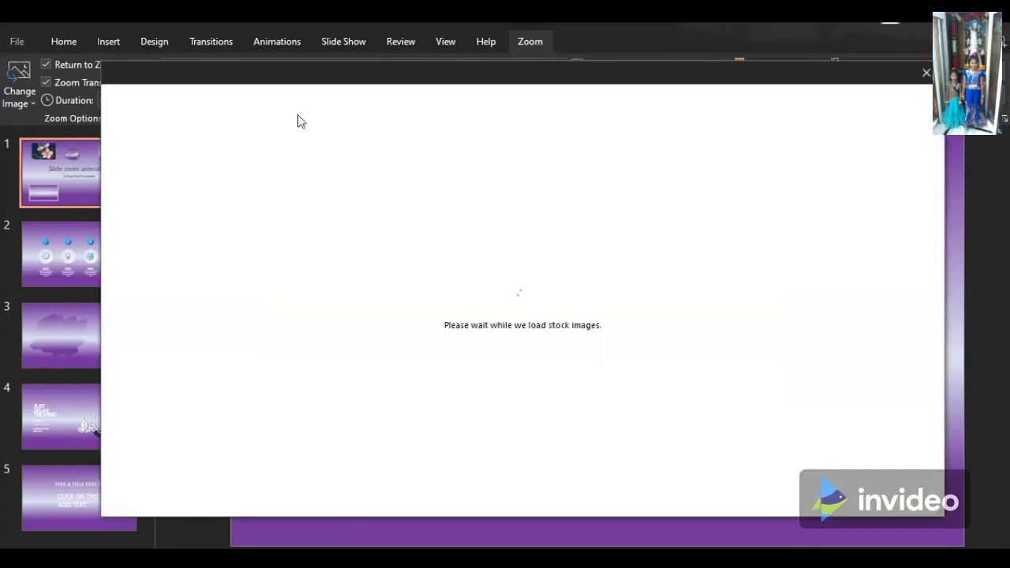
click(203, 113)
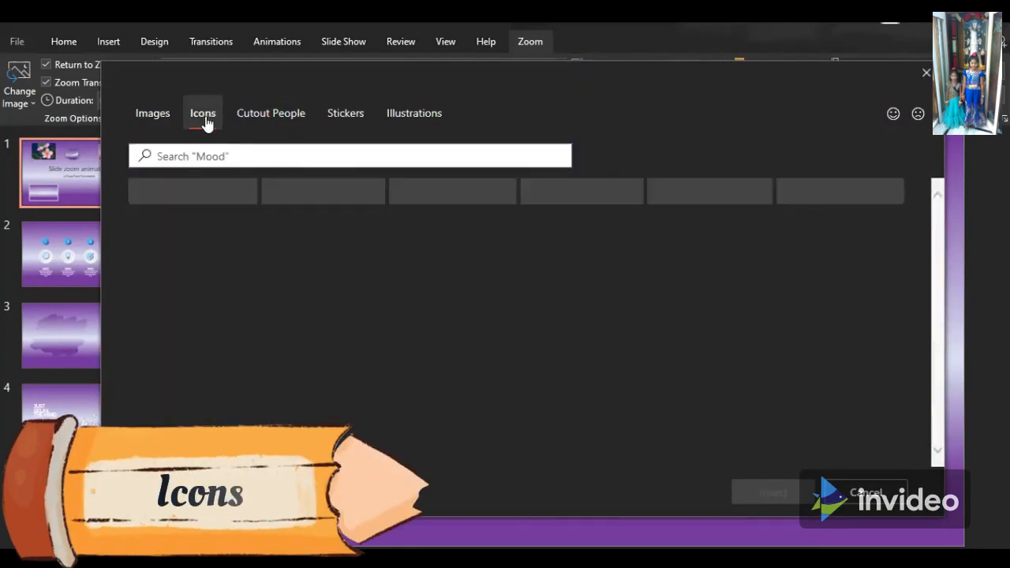
click(202, 113)
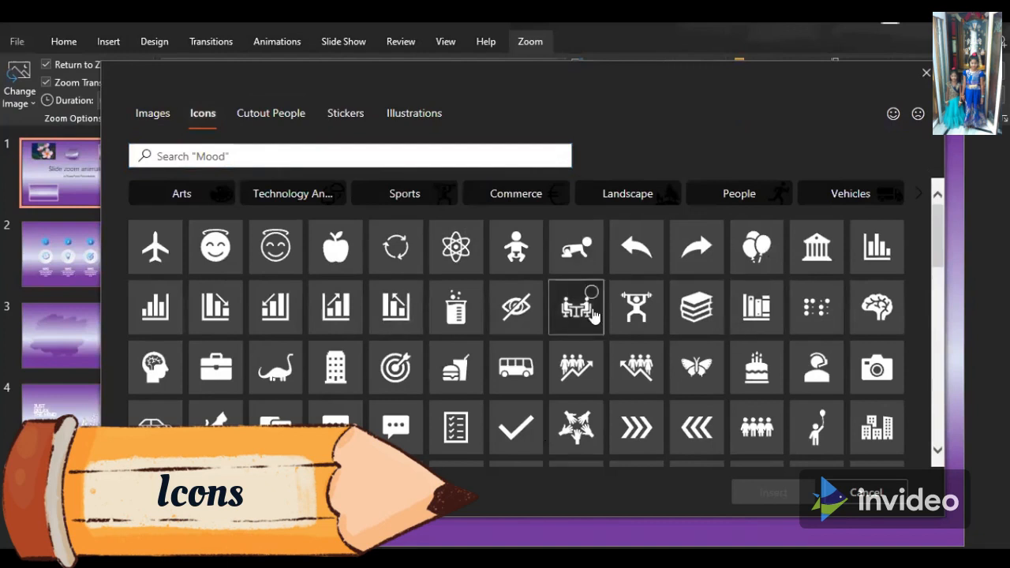
click(575, 307)
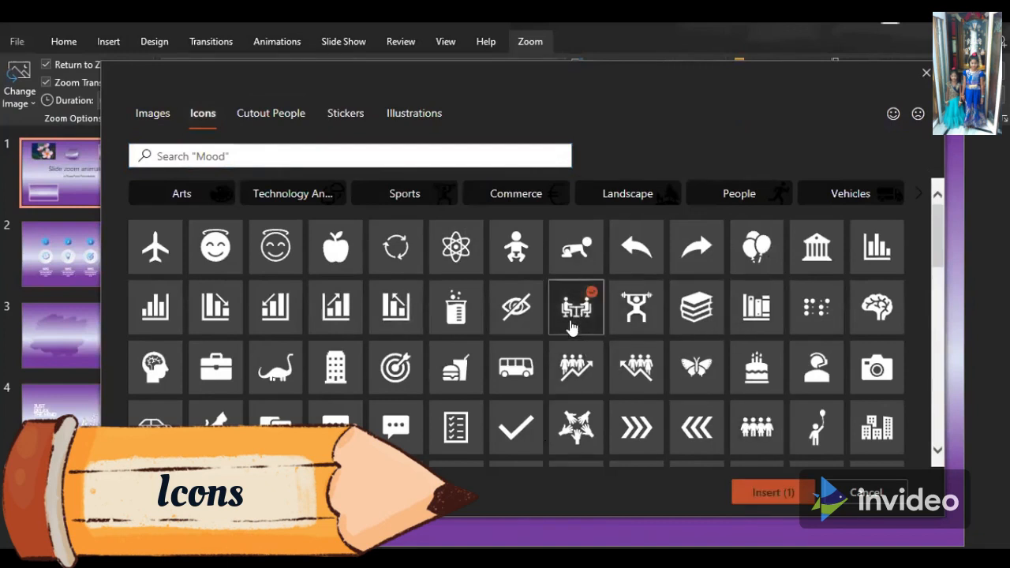
mouse_move(275, 307)
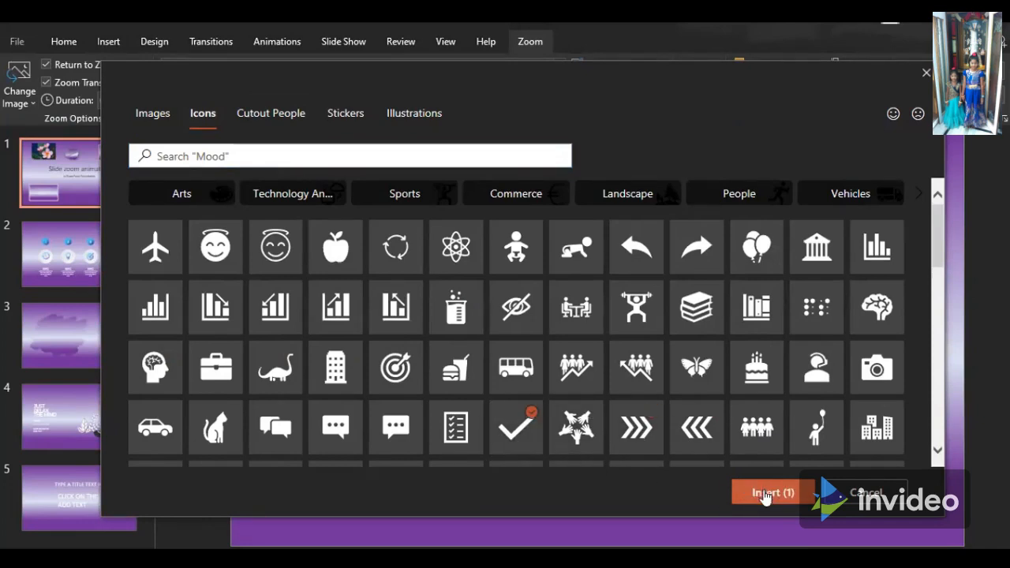
click(769, 492)
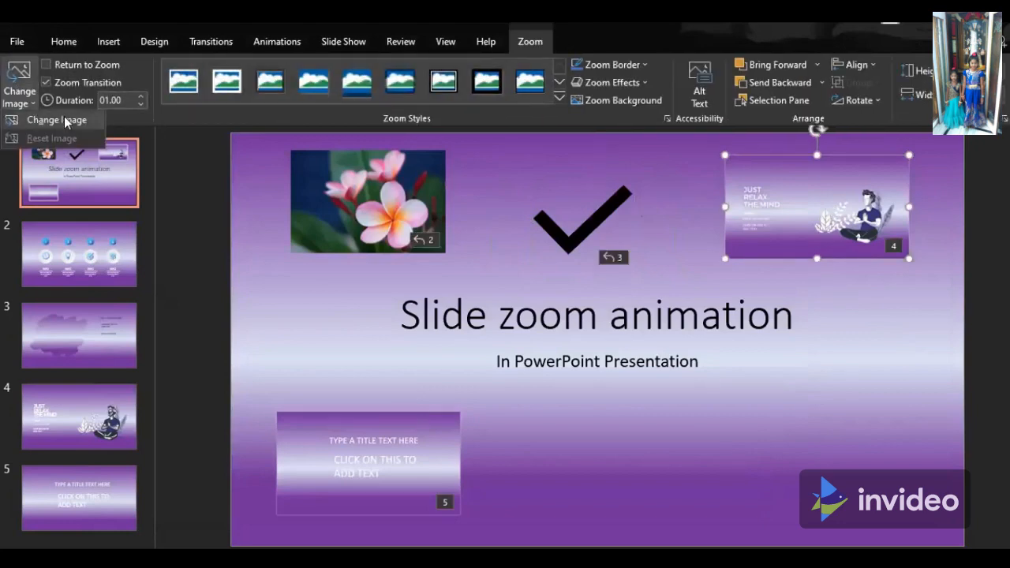
Replace the top-right zoom's image with the smiling pink flower sticker
click(56, 120)
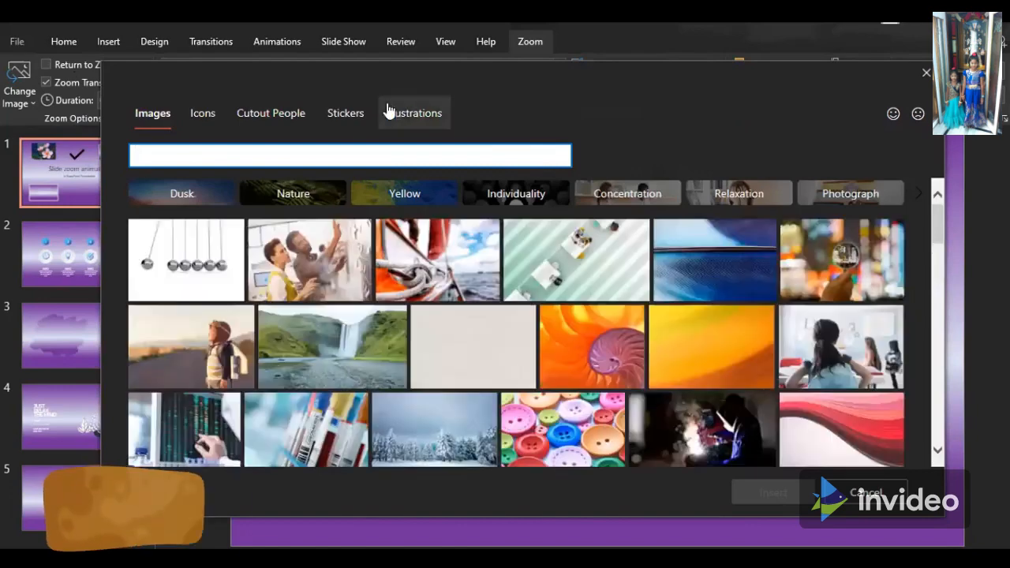
click(270, 113)
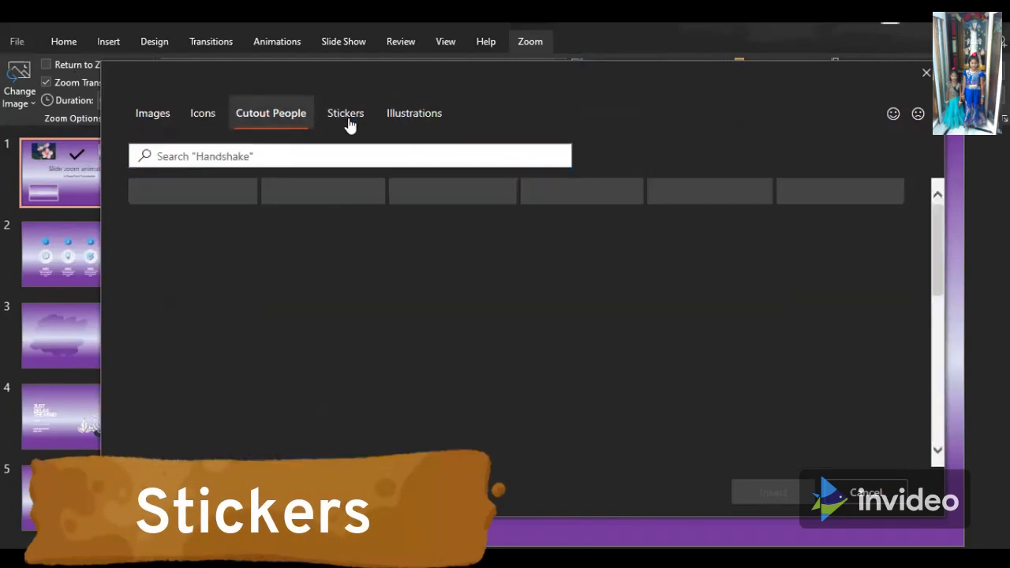
click(345, 113)
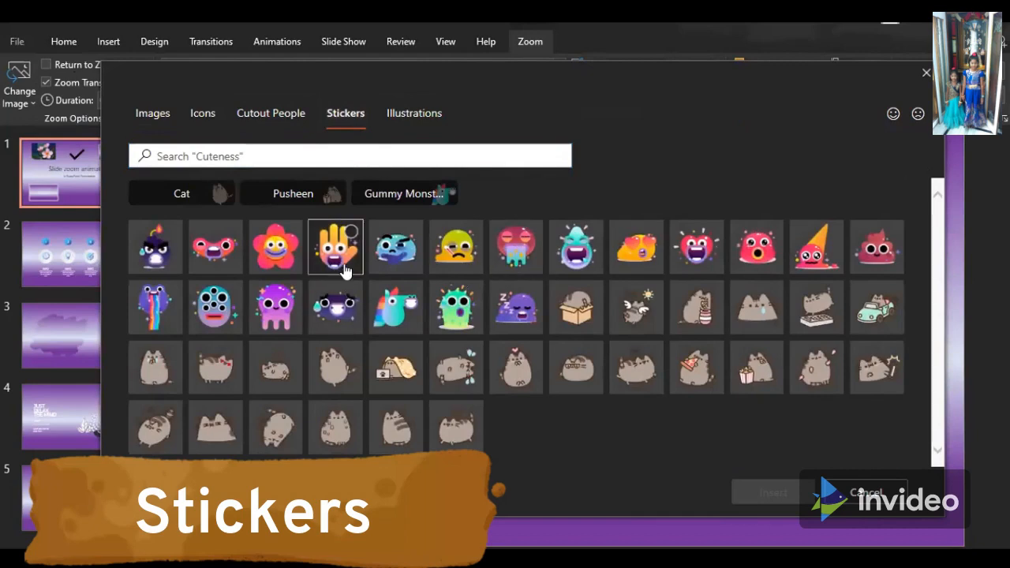
click(335, 247)
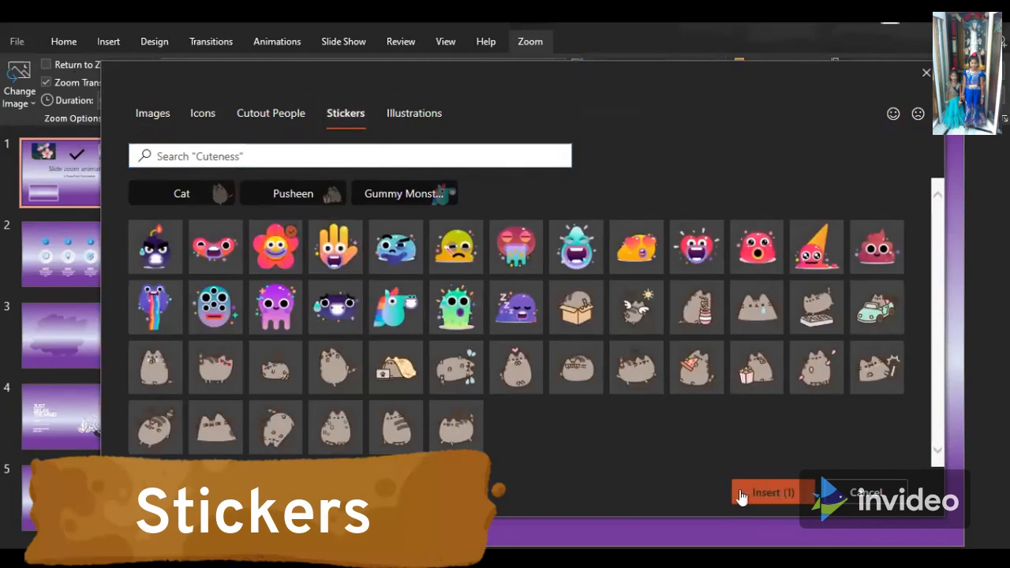
click(766, 493)
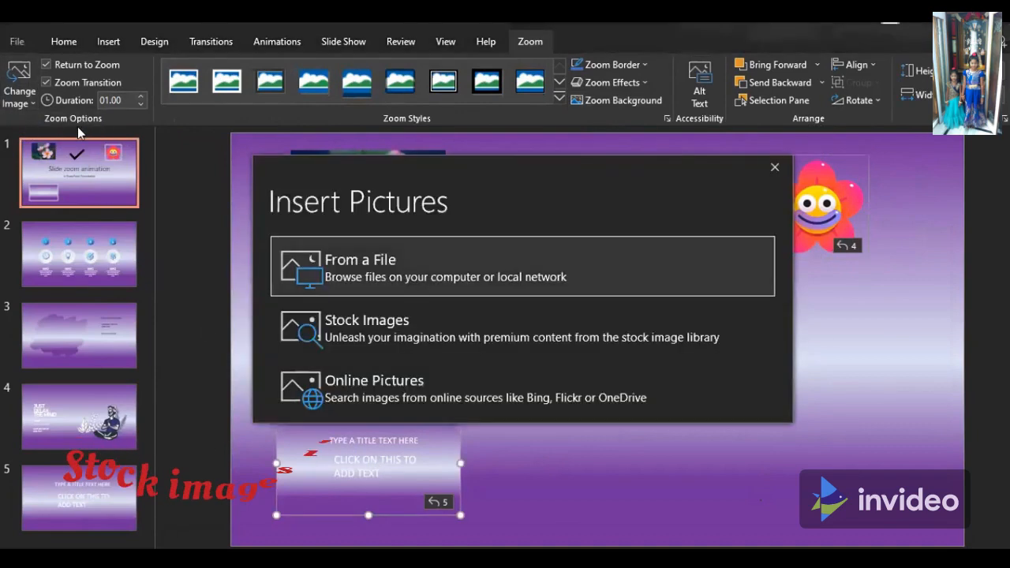
Insert the microscope-and-flasks stock illustration as the lower-left slide zoom's picture
click(366, 328)
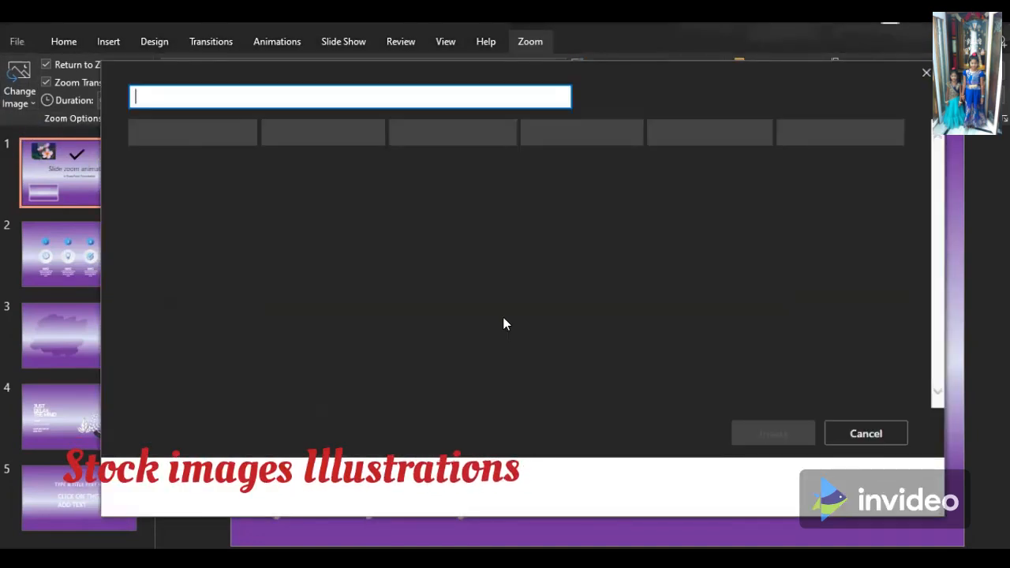
click(415, 113)
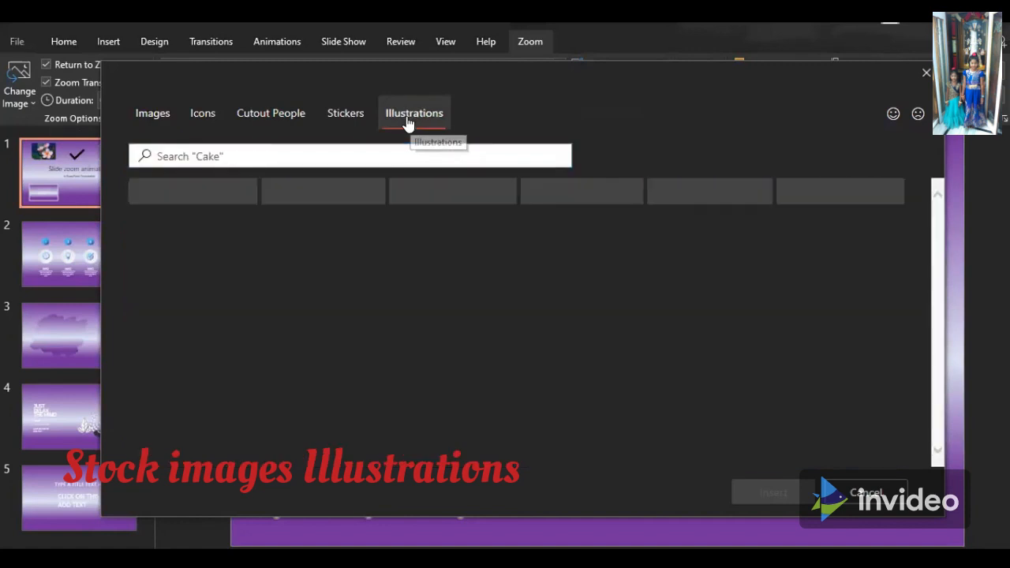
click(413, 112)
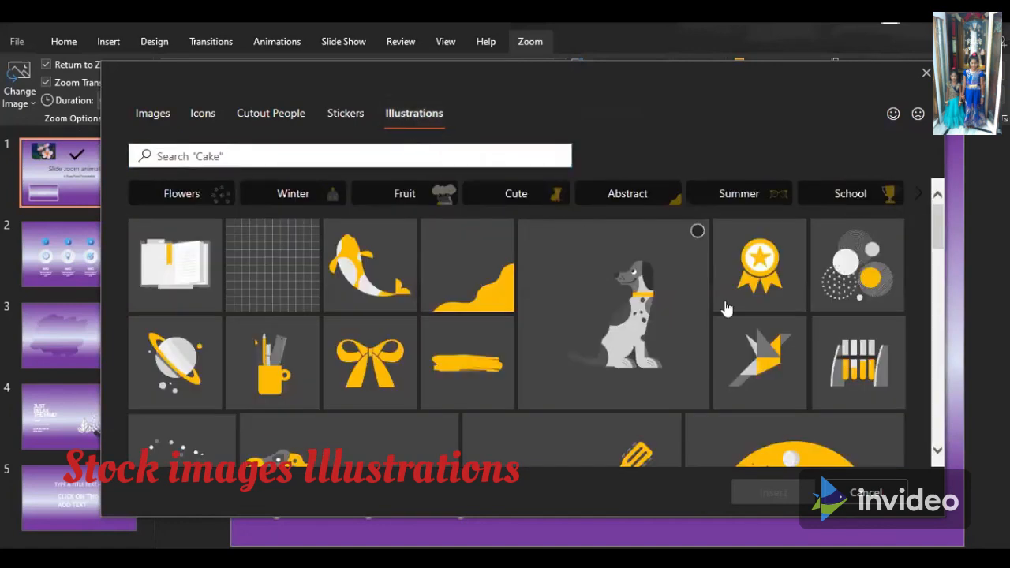
mouse_move(567, 371)
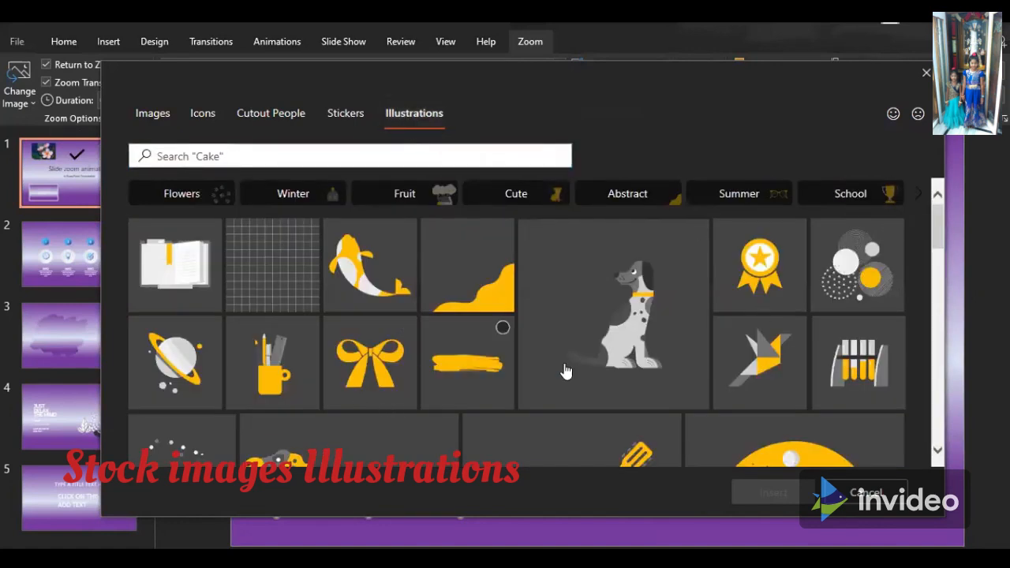
scroll(down, 3)
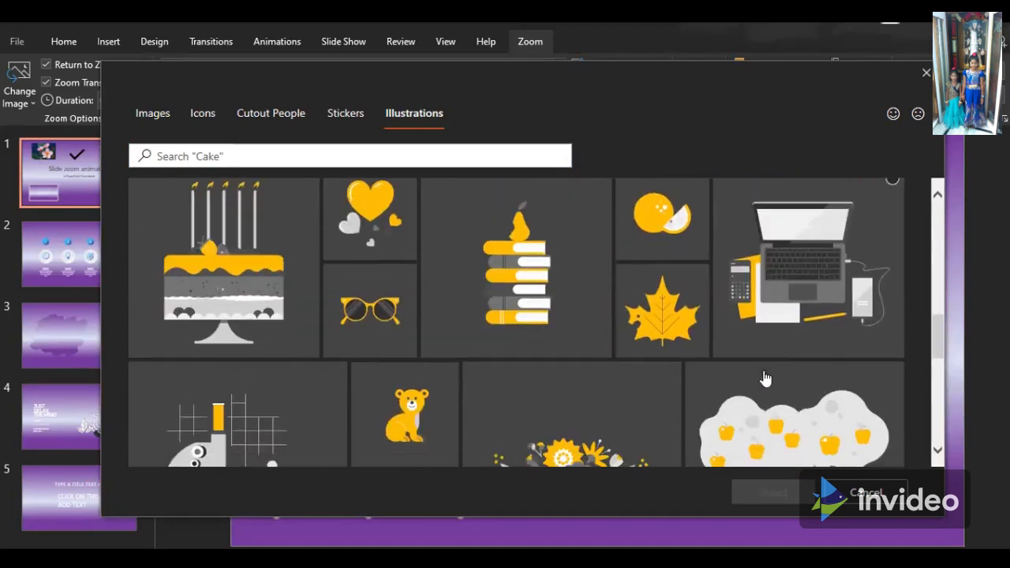
mouse_move(786, 317)
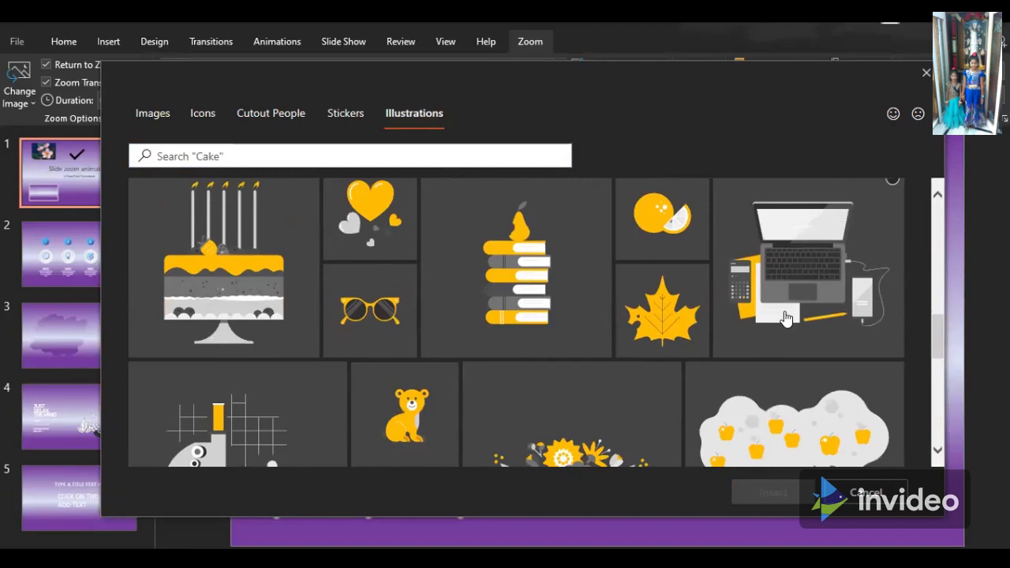
scroll(down, 3)
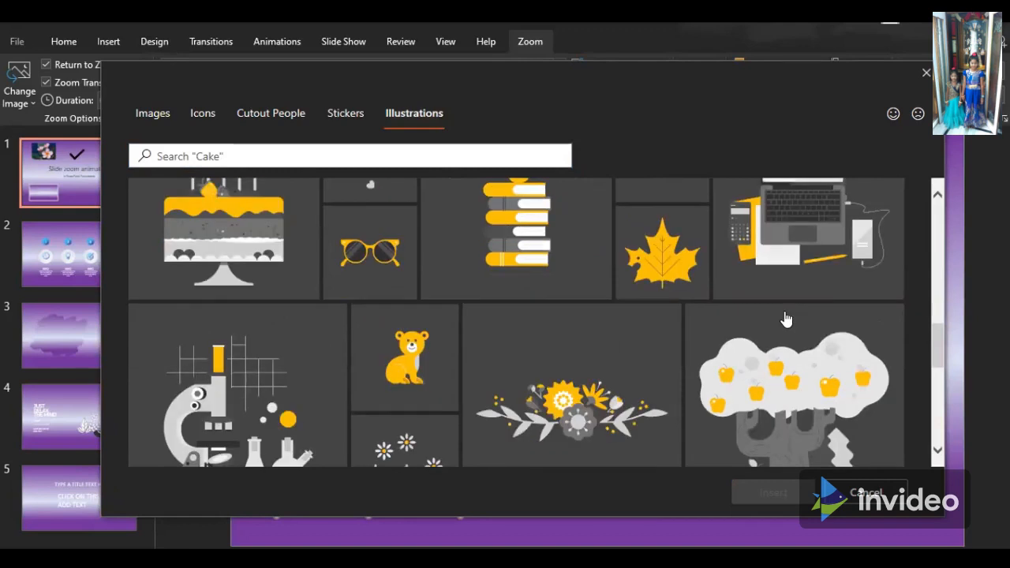
scroll(down, 3)
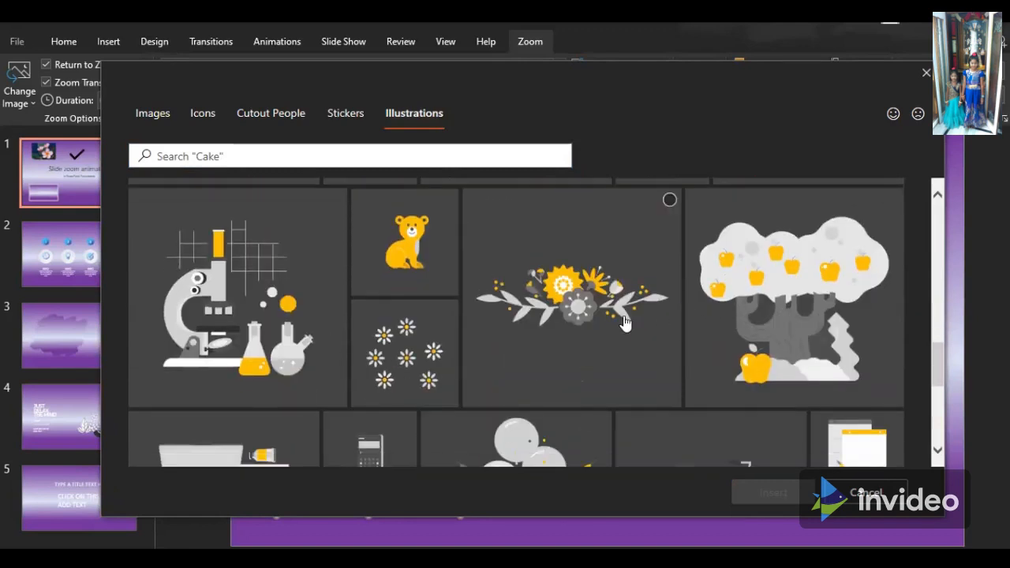
click(237, 296)
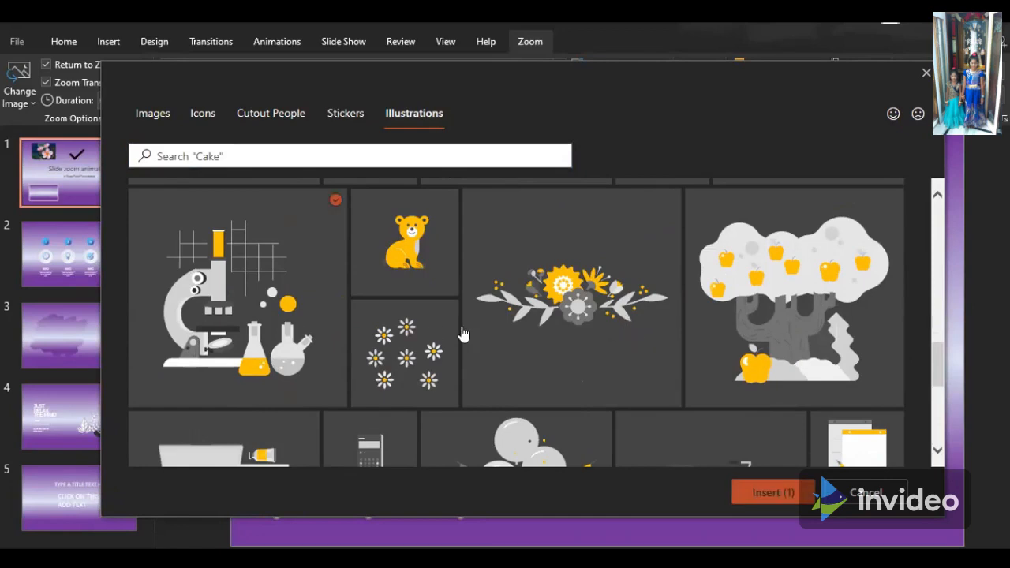
click(771, 493)
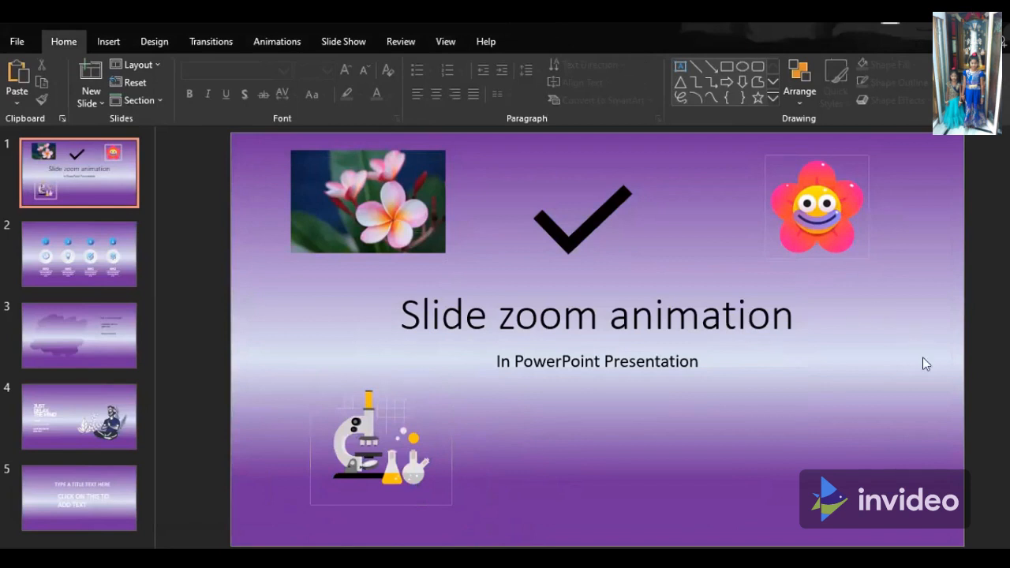
mouse_move(965, 410)
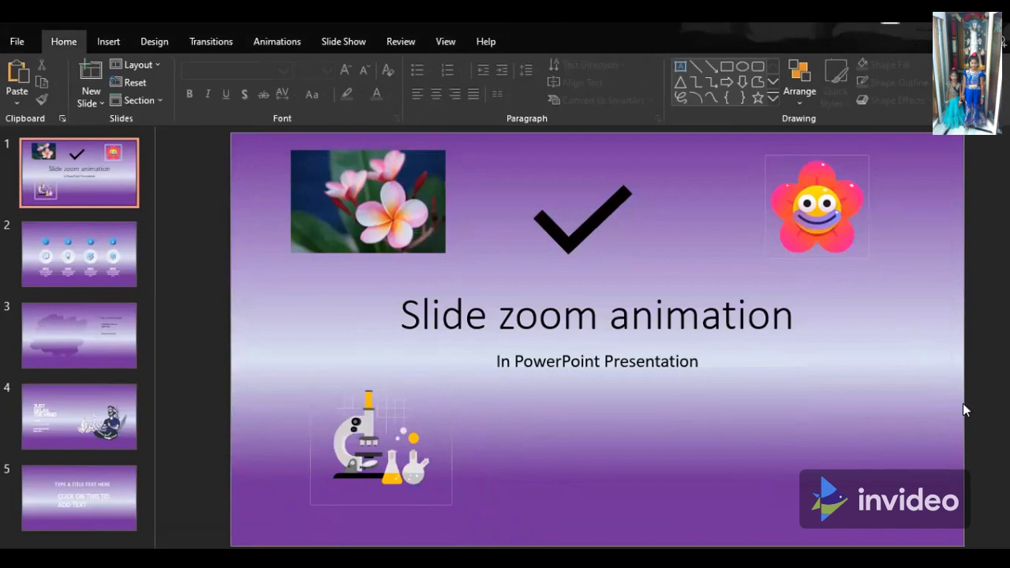